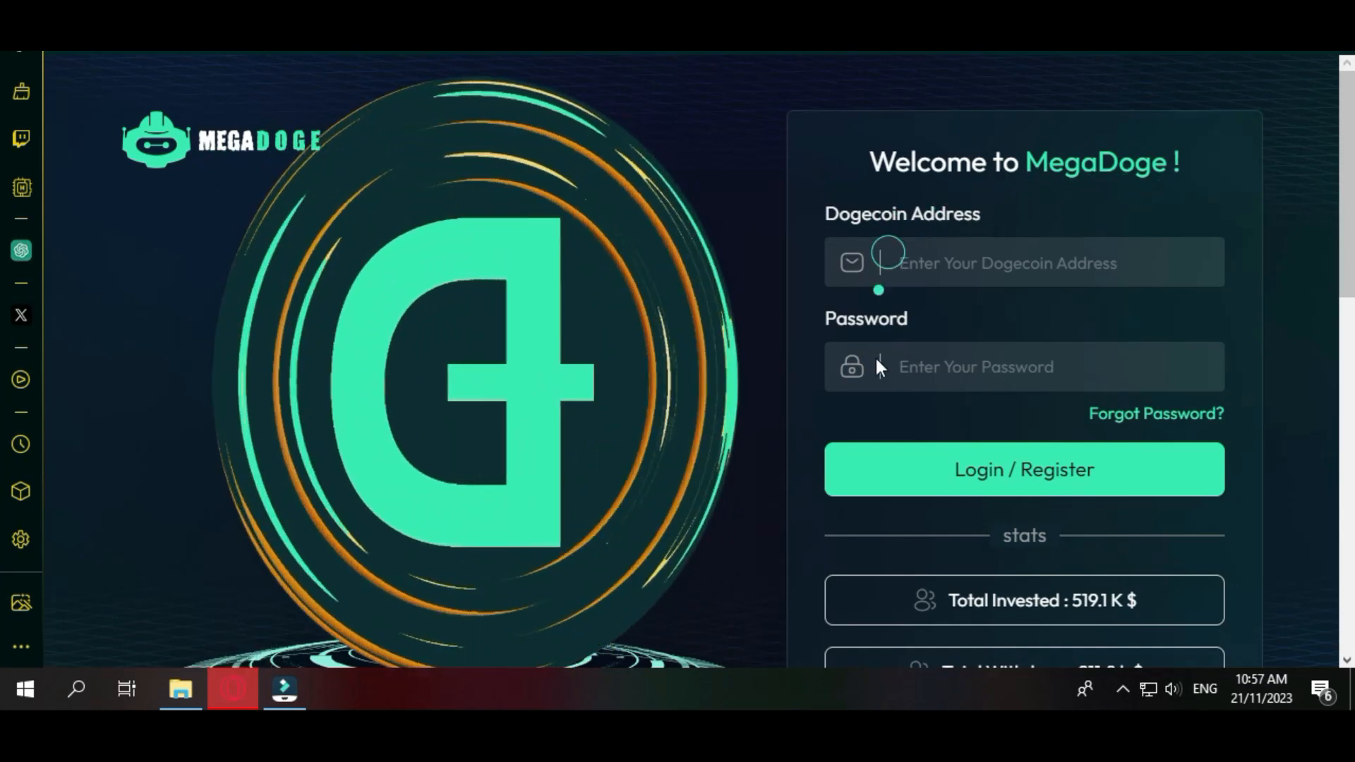
Log in via Login / Register with the entered Dogecoin address and reach the account dashboard
{"action": "scroll", "scroll_direction": "down", "scroll_amount": 3}
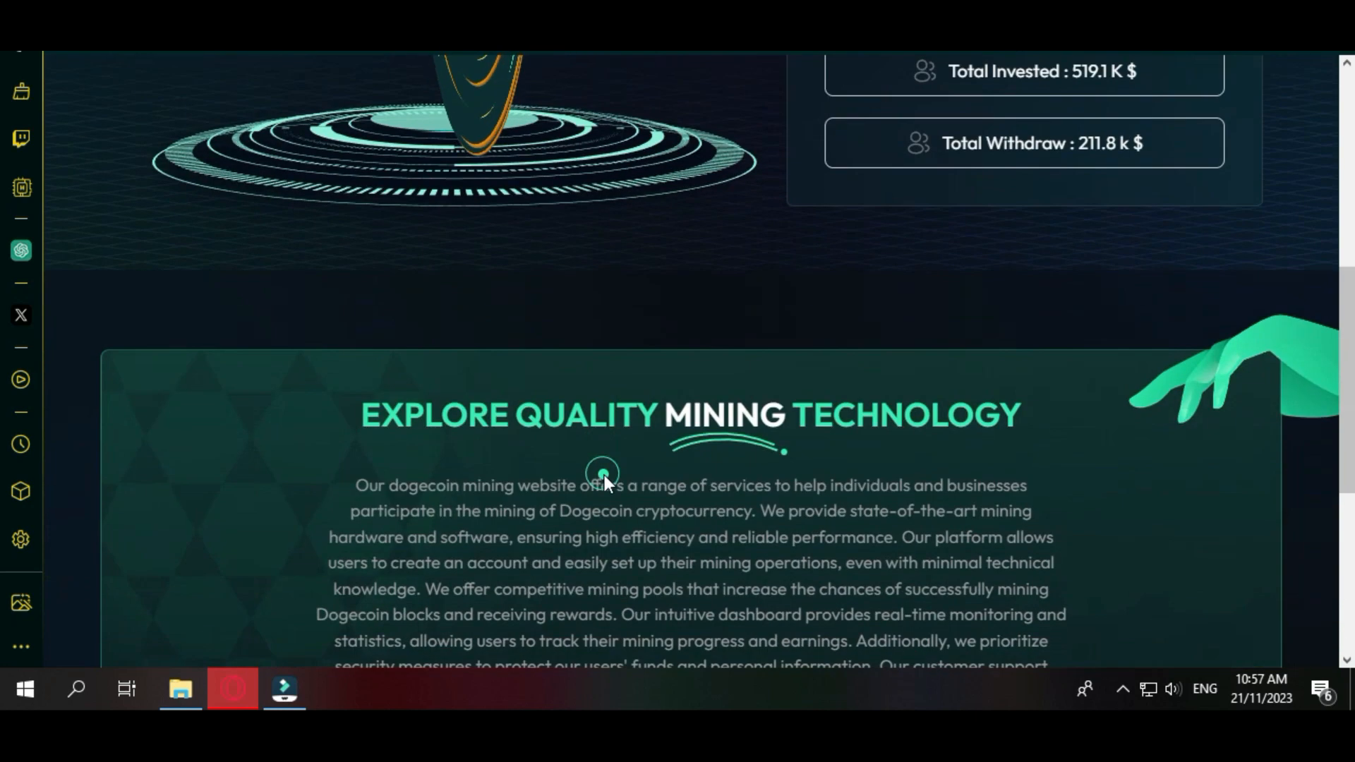
{"action": "scroll", "scroll_direction": "down", "scroll_amount": 3}
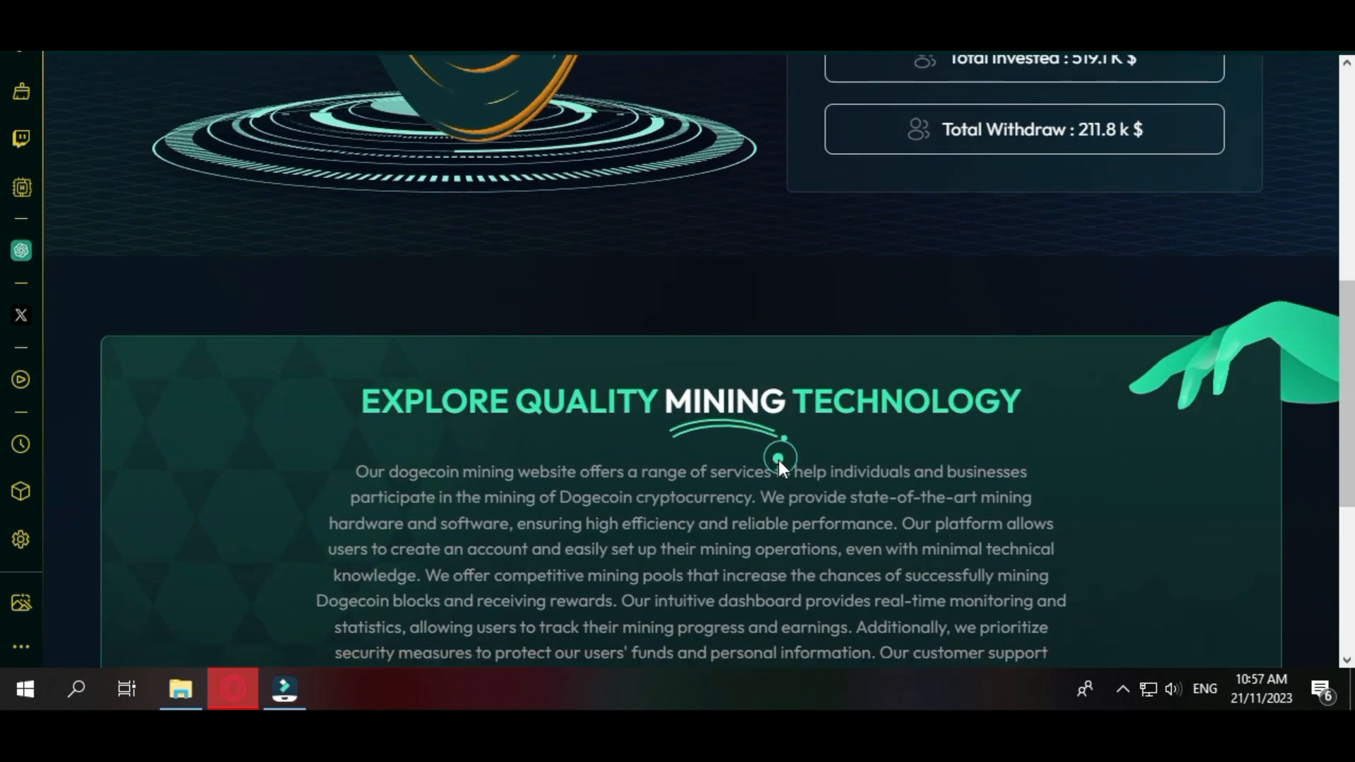
{"action": "scroll", "scroll_direction": "down", "scroll_amount": 3}
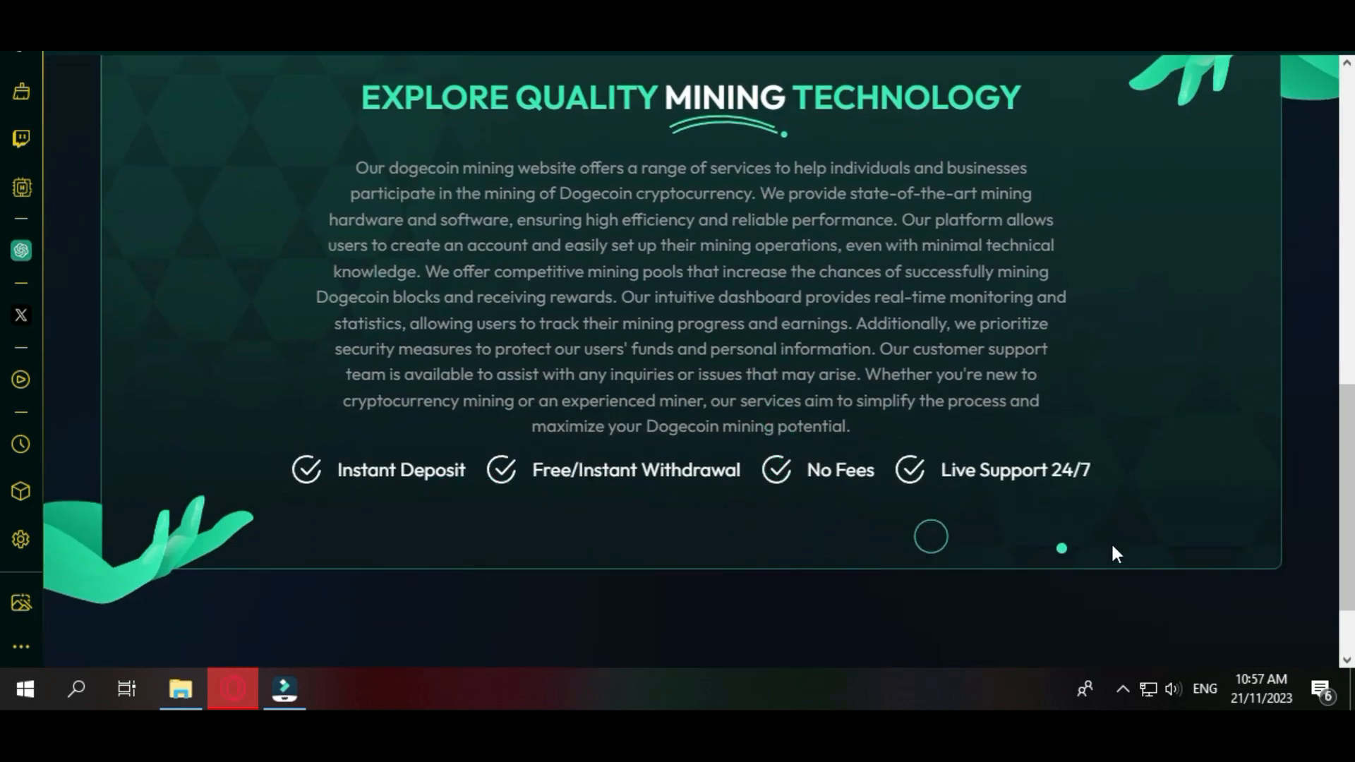
{"action": "scroll", "scroll_direction": "down", "scroll_amount": 3}
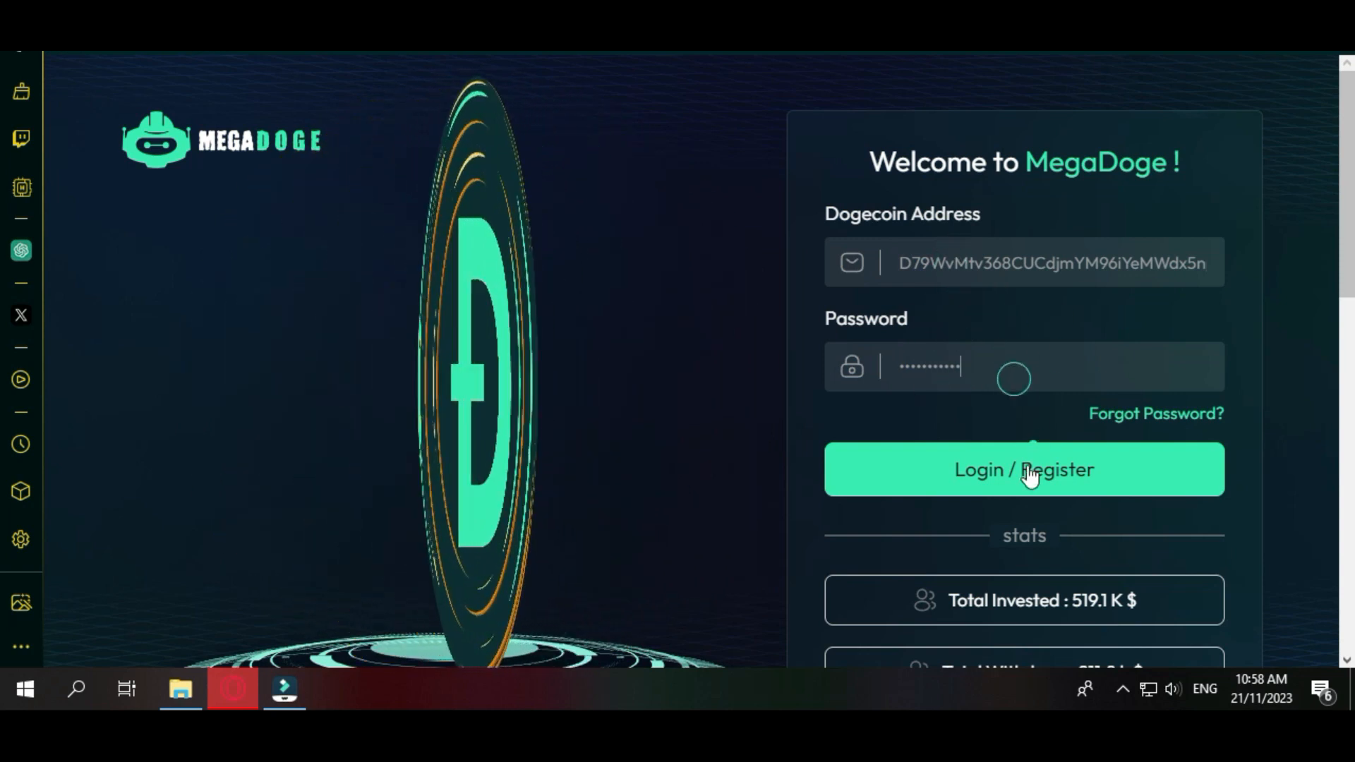
{"action": "left_click", "coordinate": [1024, 470]}
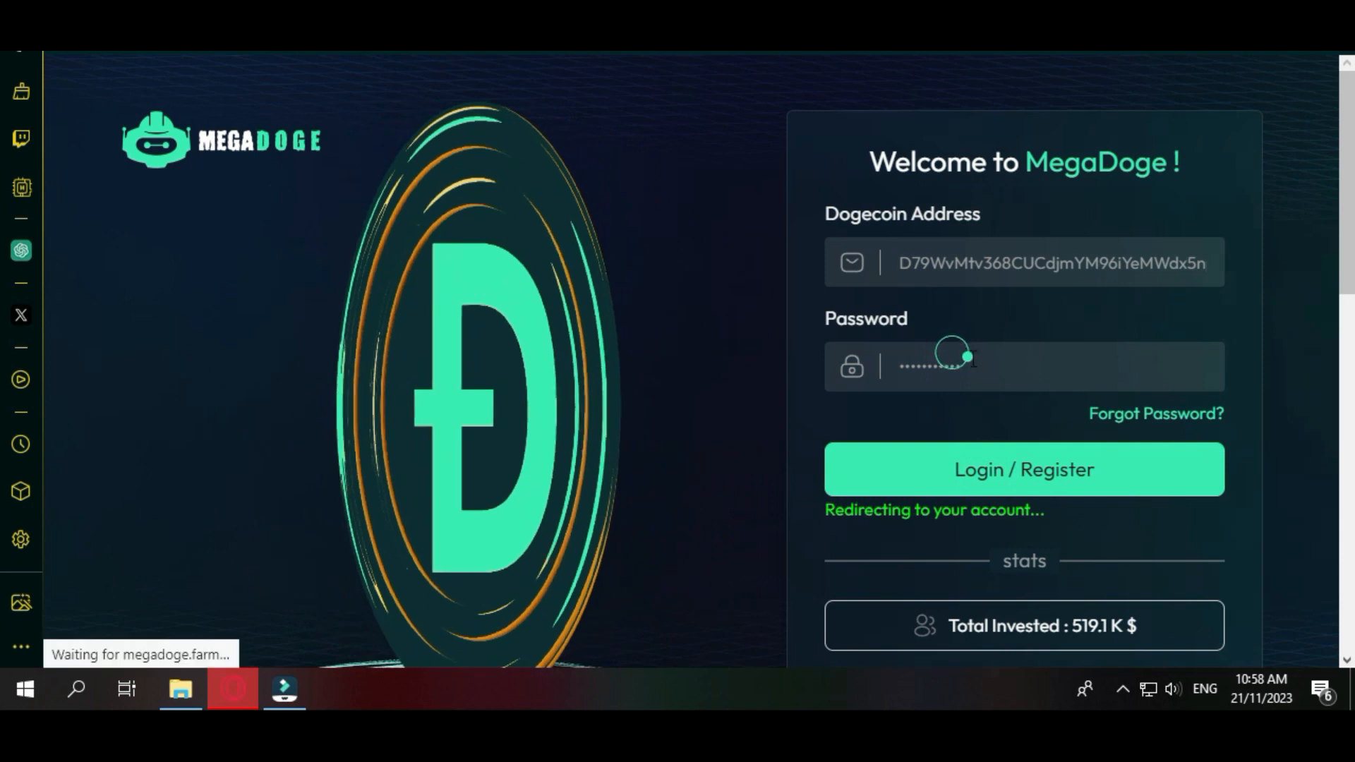
{"action": "left_click", "coordinate": [1024, 470]}
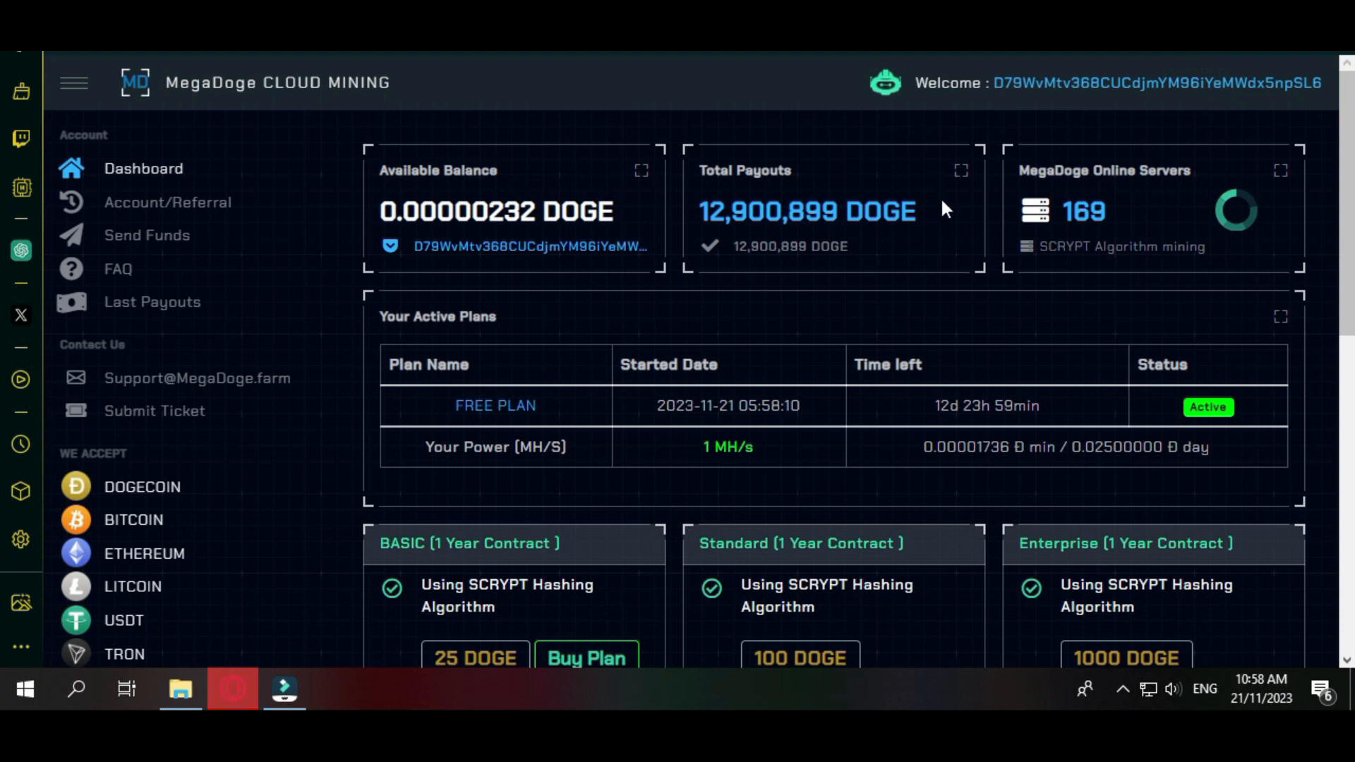
{"action": "mouse_move", "coordinate": [446, 144]}
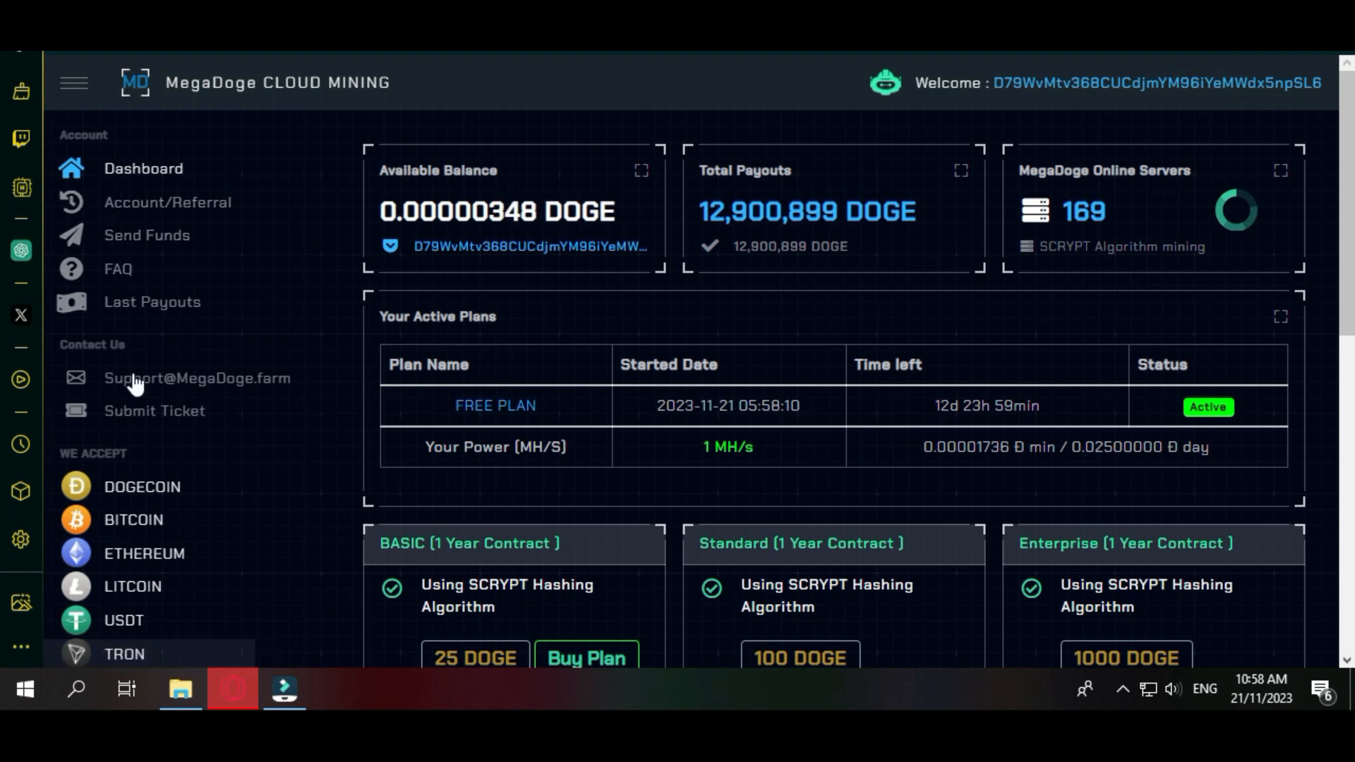
{"action": "mouse_move", "coordinate": [197, 384]}
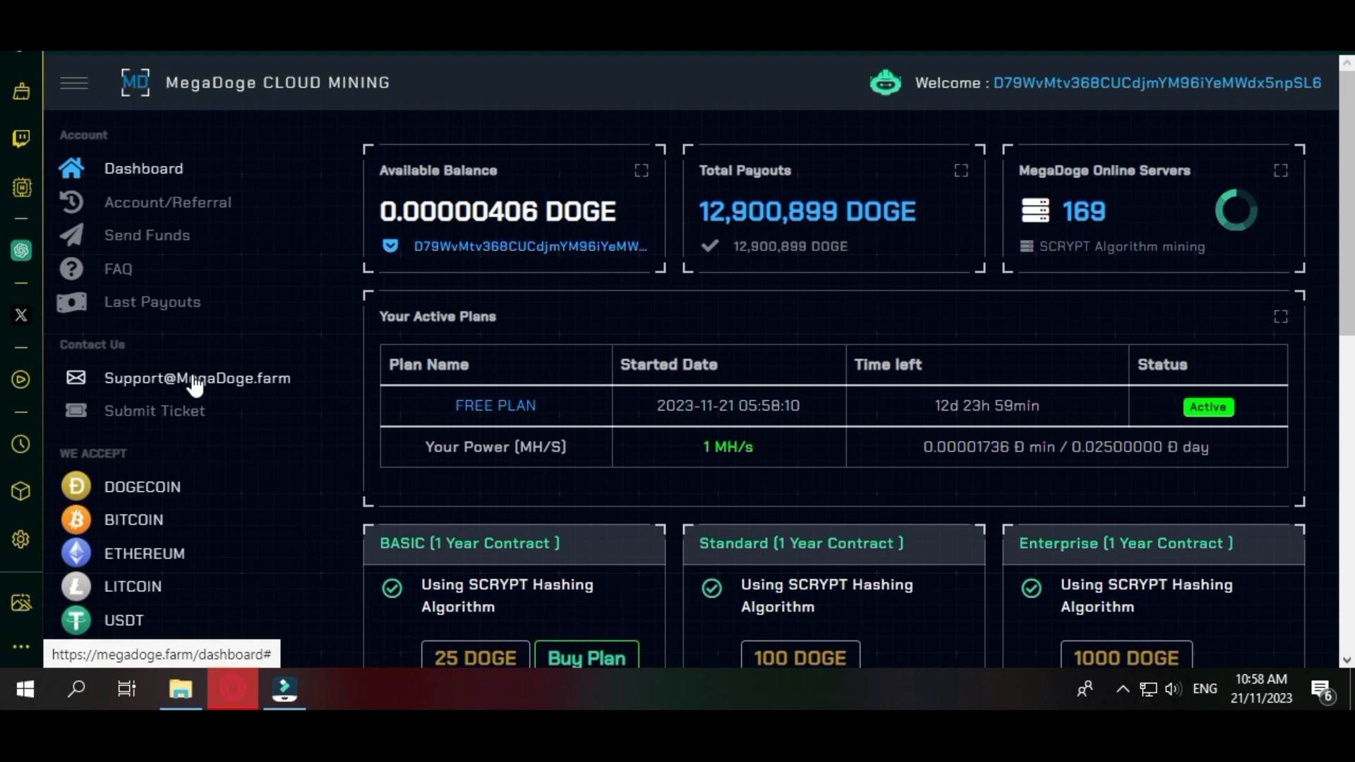
{"action": "scroll", "scroll_direction": "down", "scroll_amount": 3}
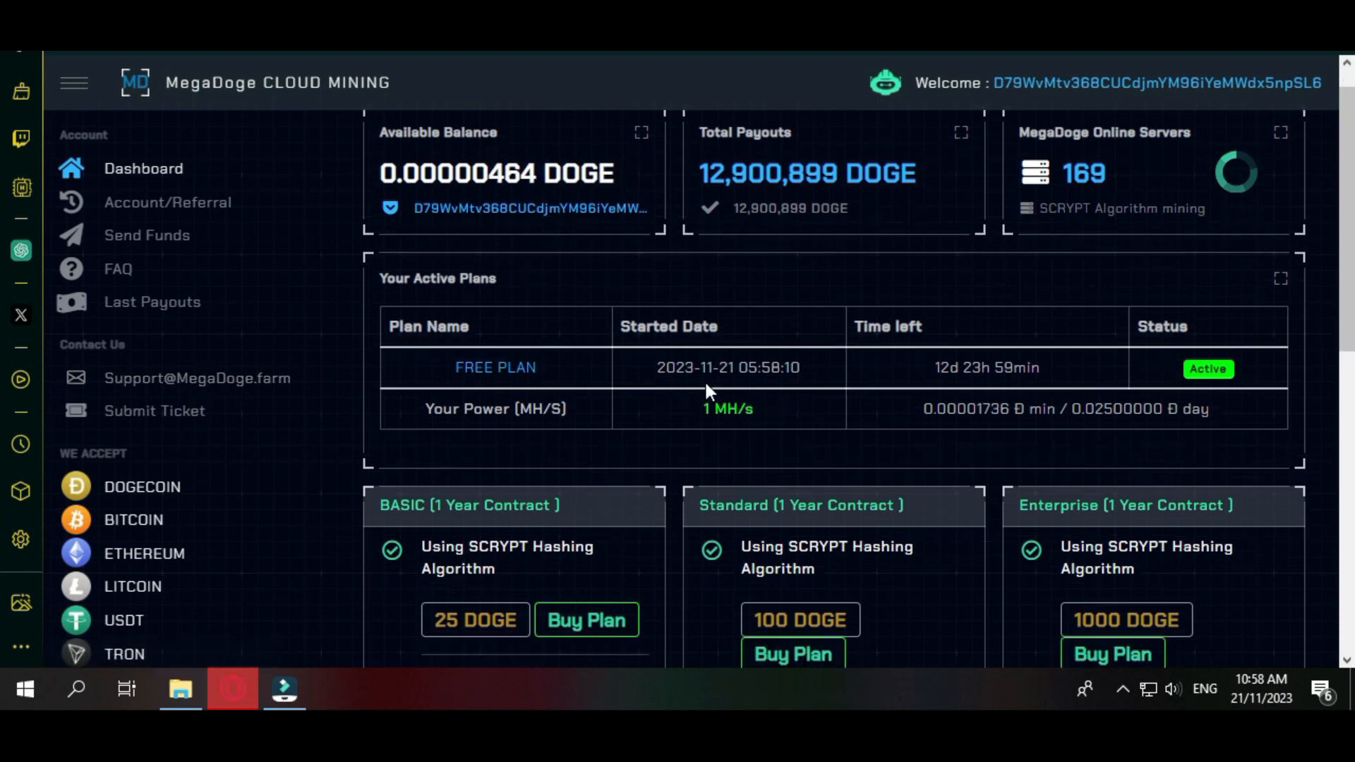
{"action": "scroll", "scroll_direction": "down", "scroll_amount": 3}
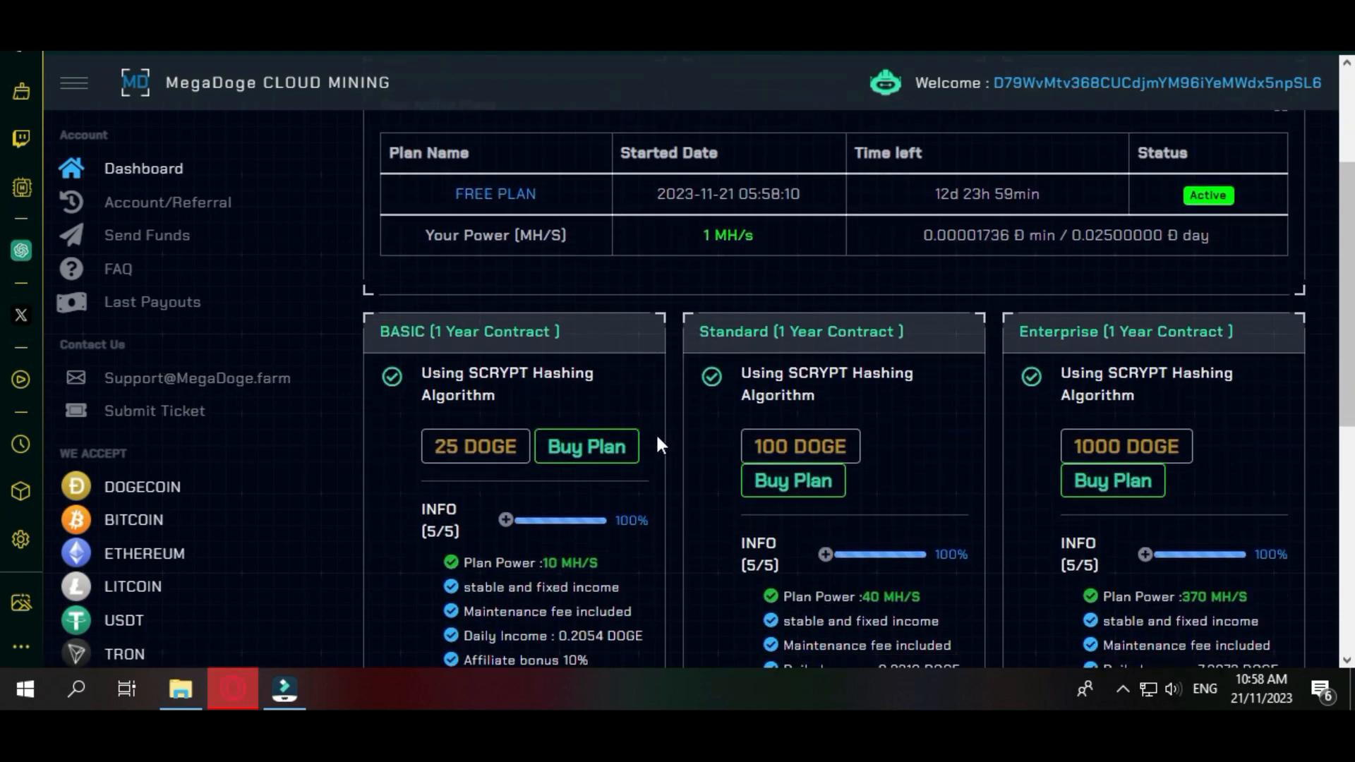
{"action": "scroll", "scroll_direction": "up", "scroll_amount": 3}
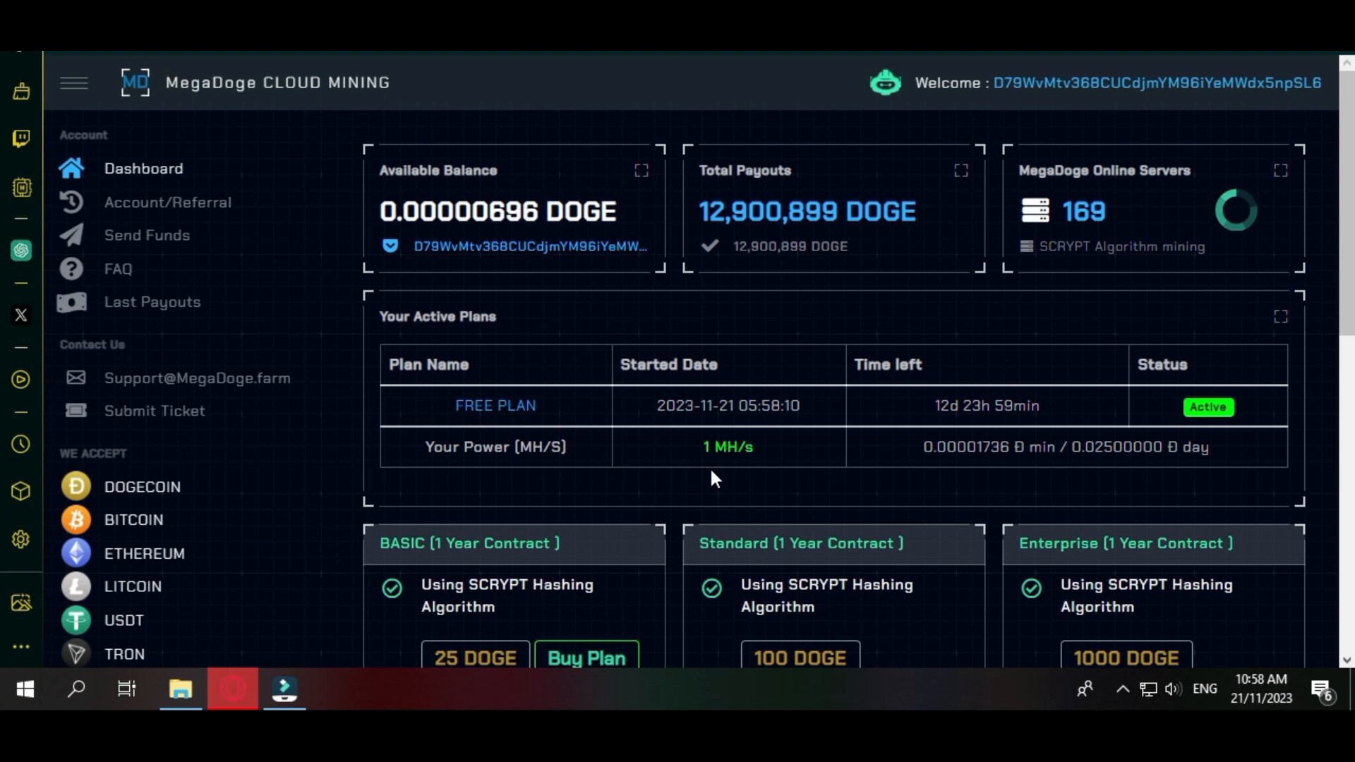
{"action": "mouse_move", "coordinate": [995, 487]}
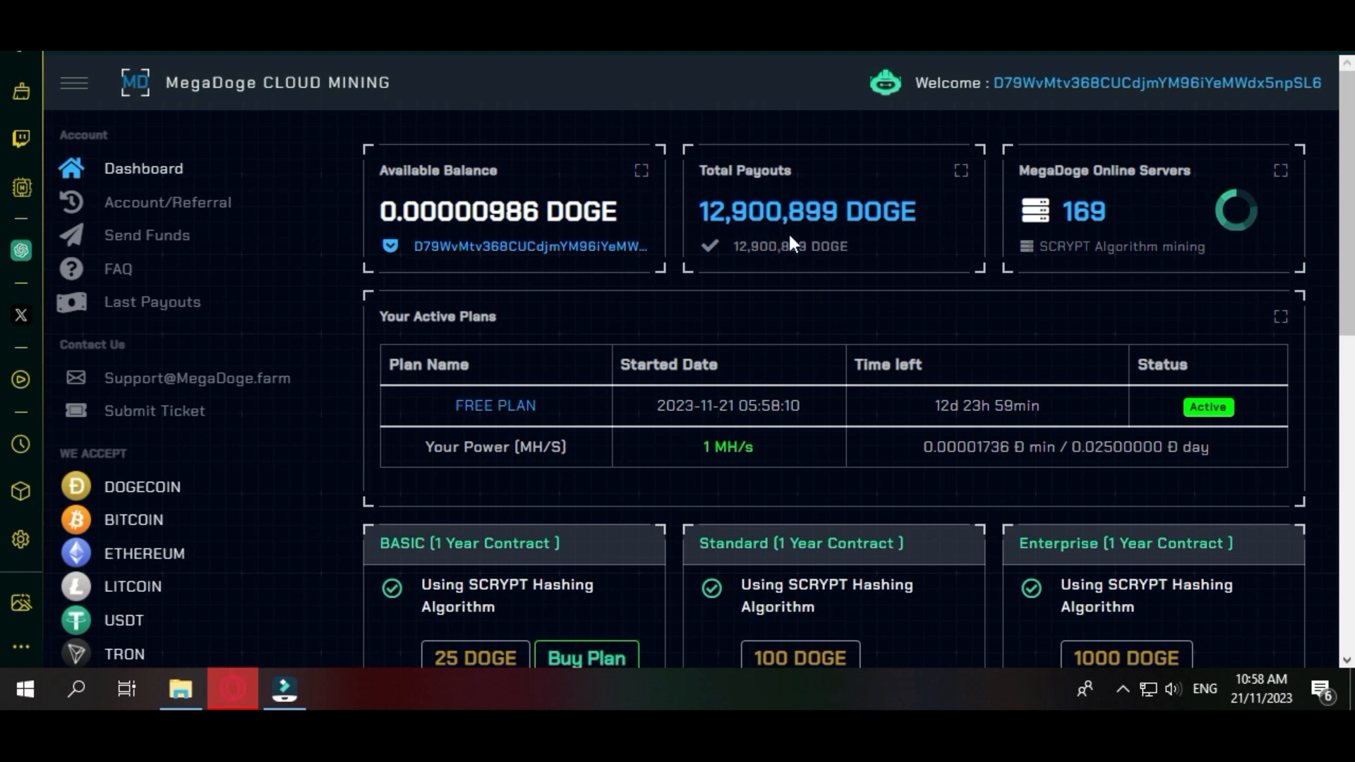
{"action": "scroll", "scroll_direction": "down", "scroll_amount": 3}
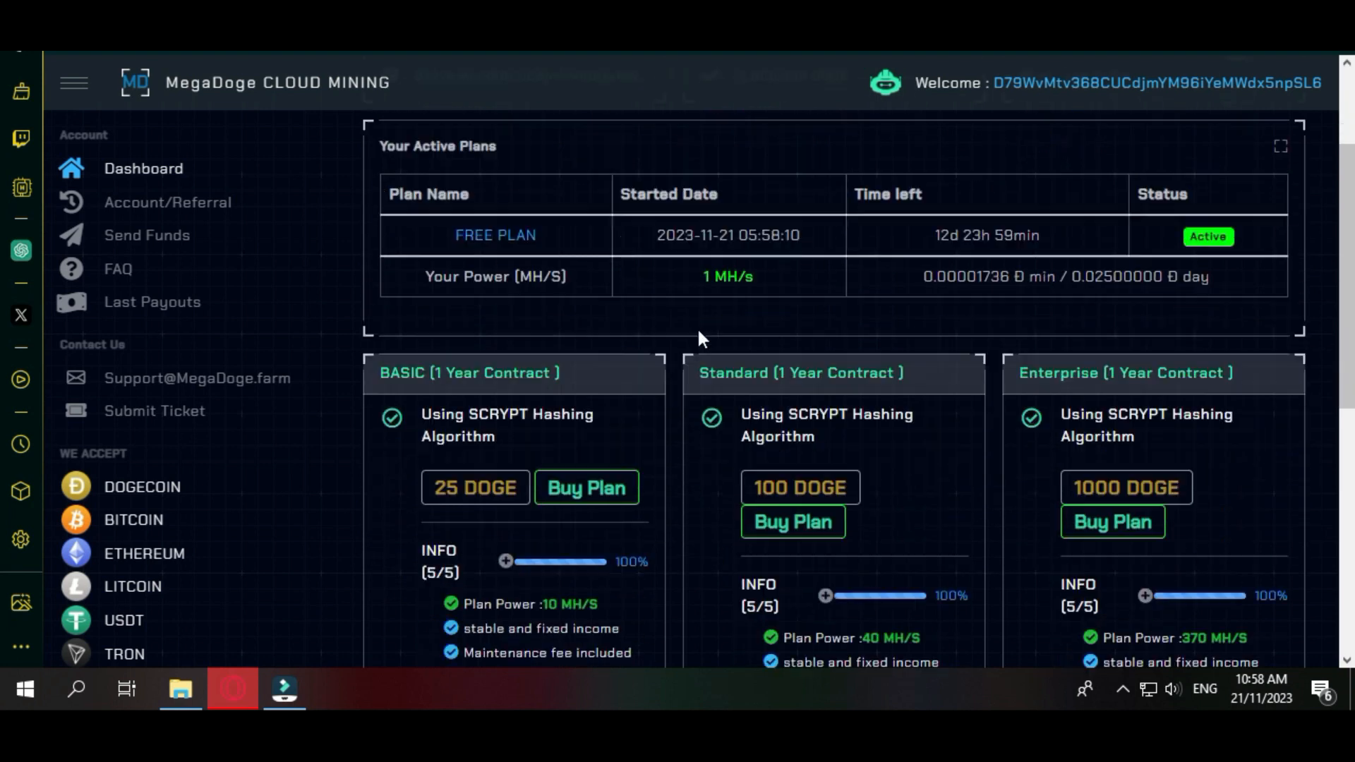
{"action": "scroll", "scroll_direction": "down", "scroll_amount": 3}
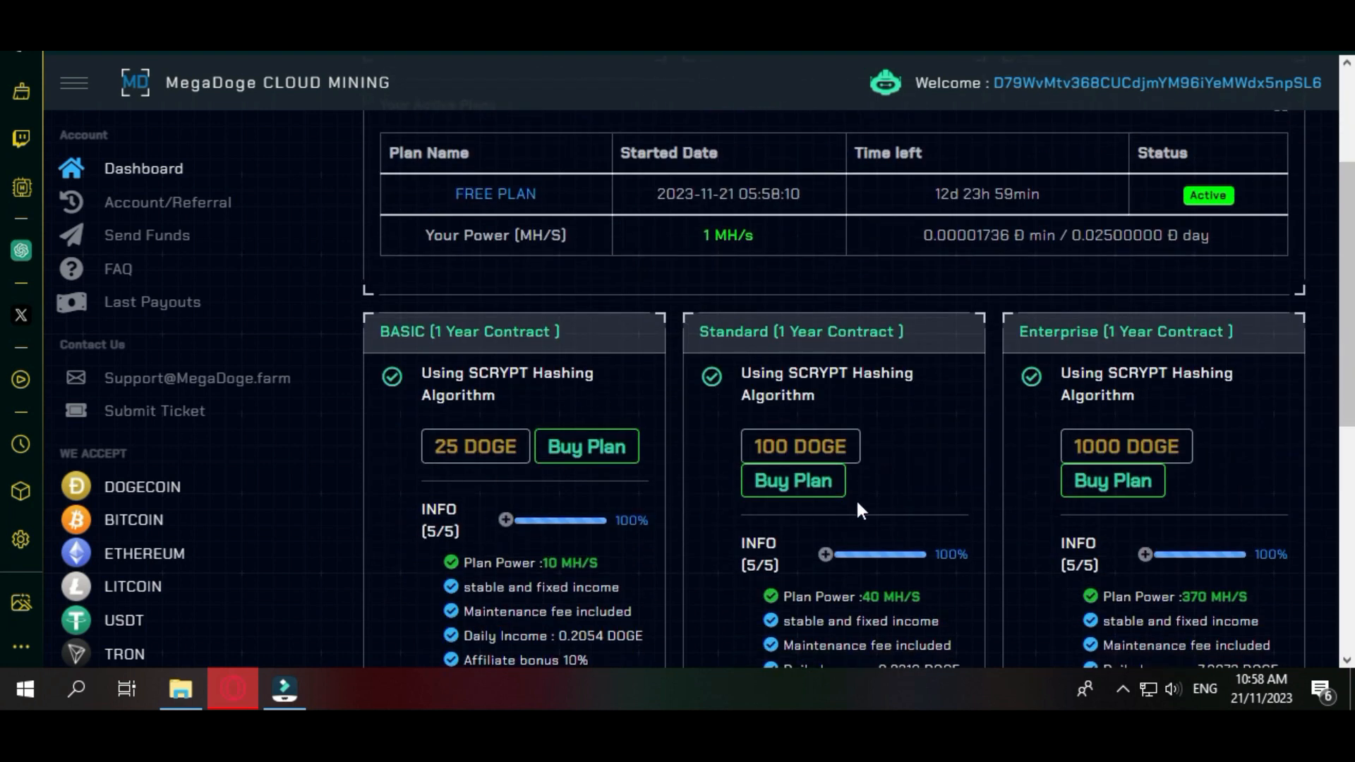
{"action": "scroll", "scroll_direction": "down", "scroll_amount": 3}
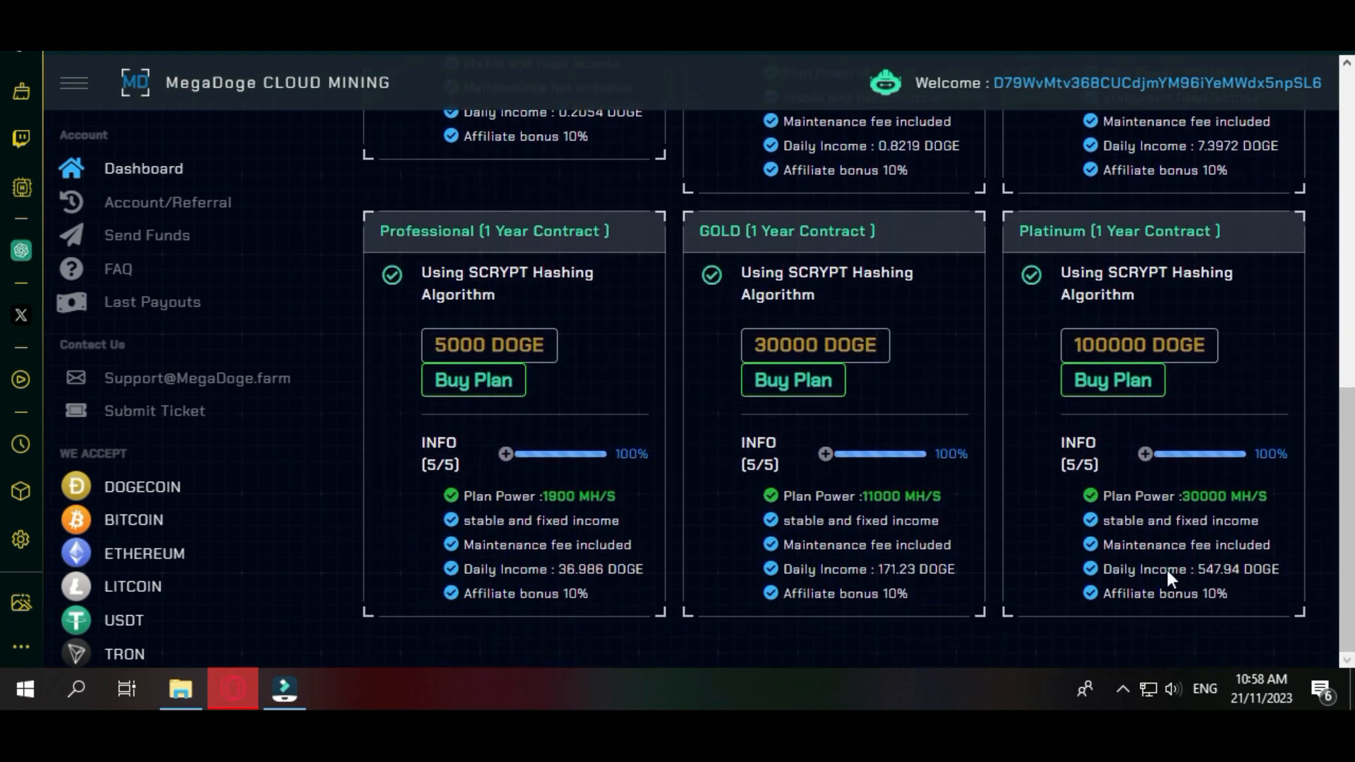
{"action": "mouse_move", "coordinate": [158, 447]}
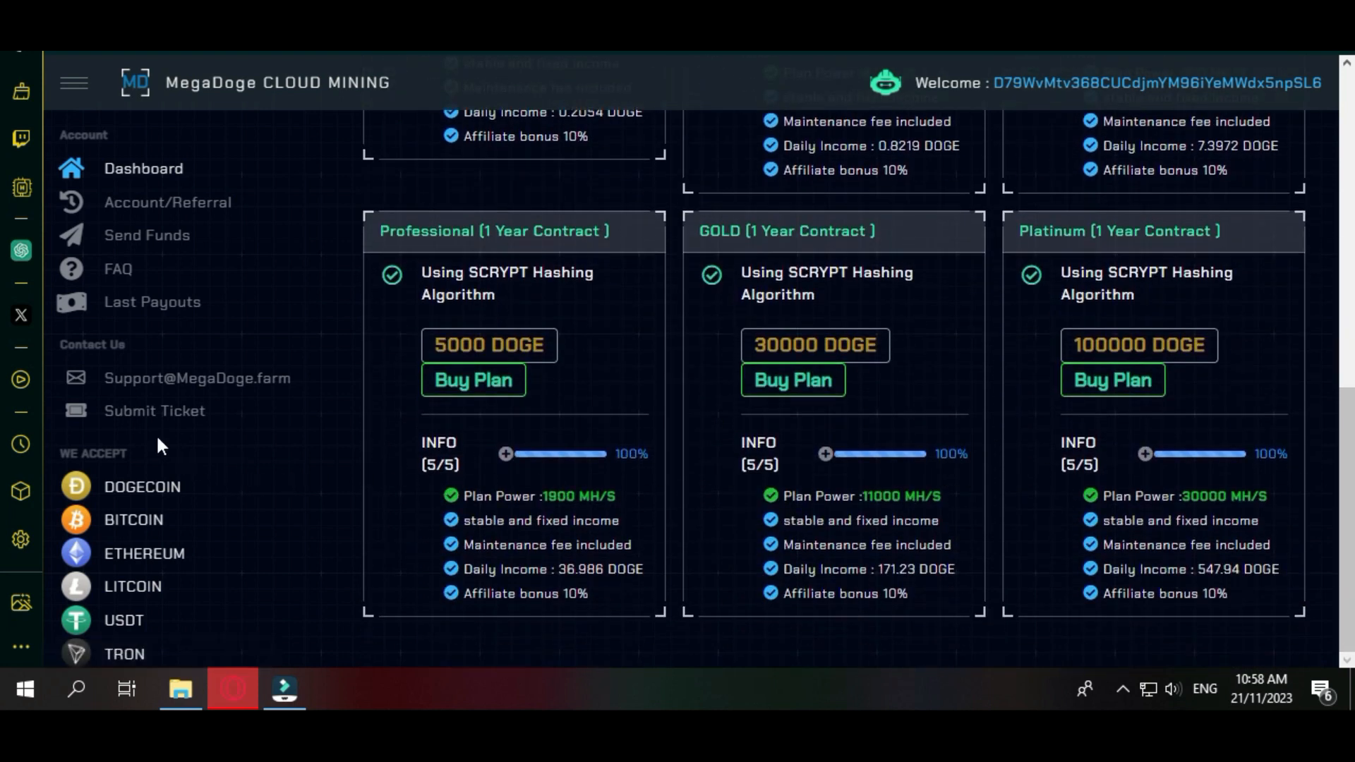
{"action": "mouse_move", "coordinate": [182, 424]}
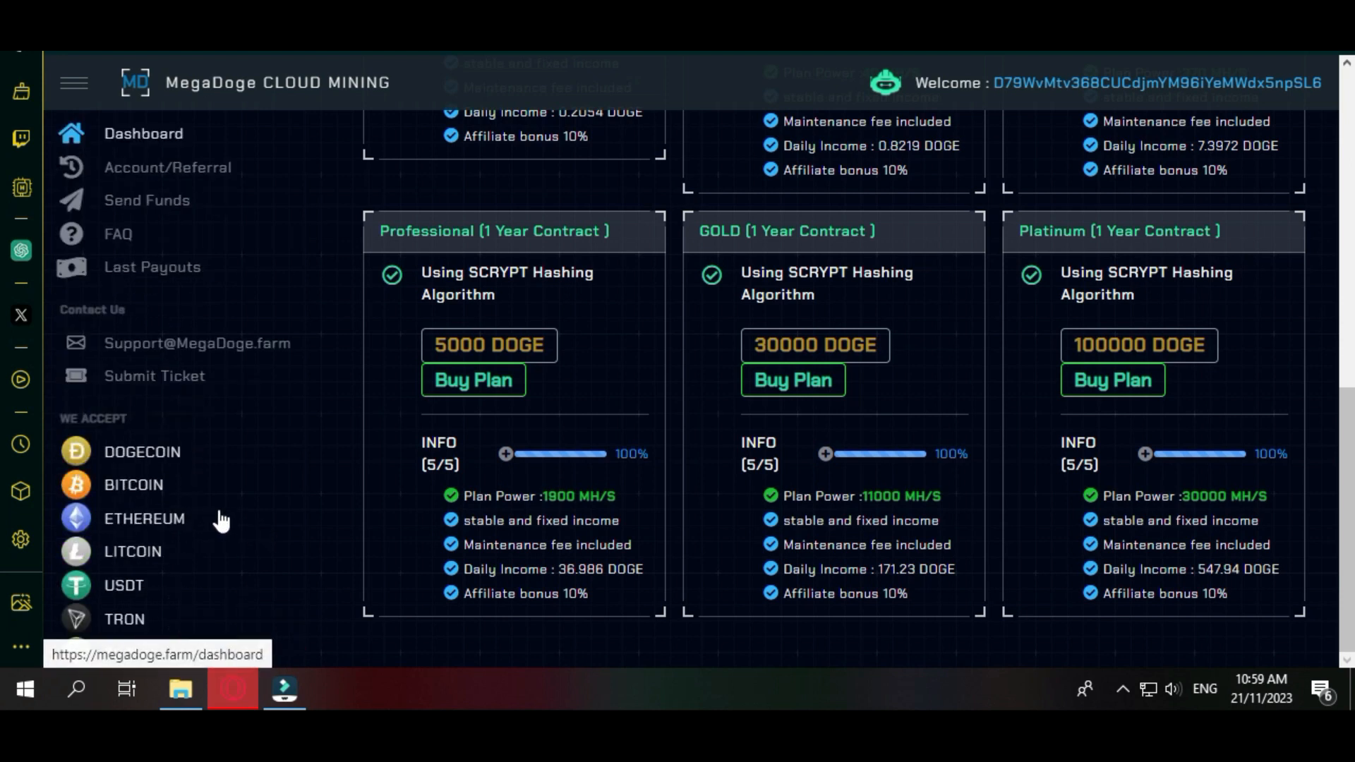
{"action": "mouse_move", "coordinate": [161, 573]}
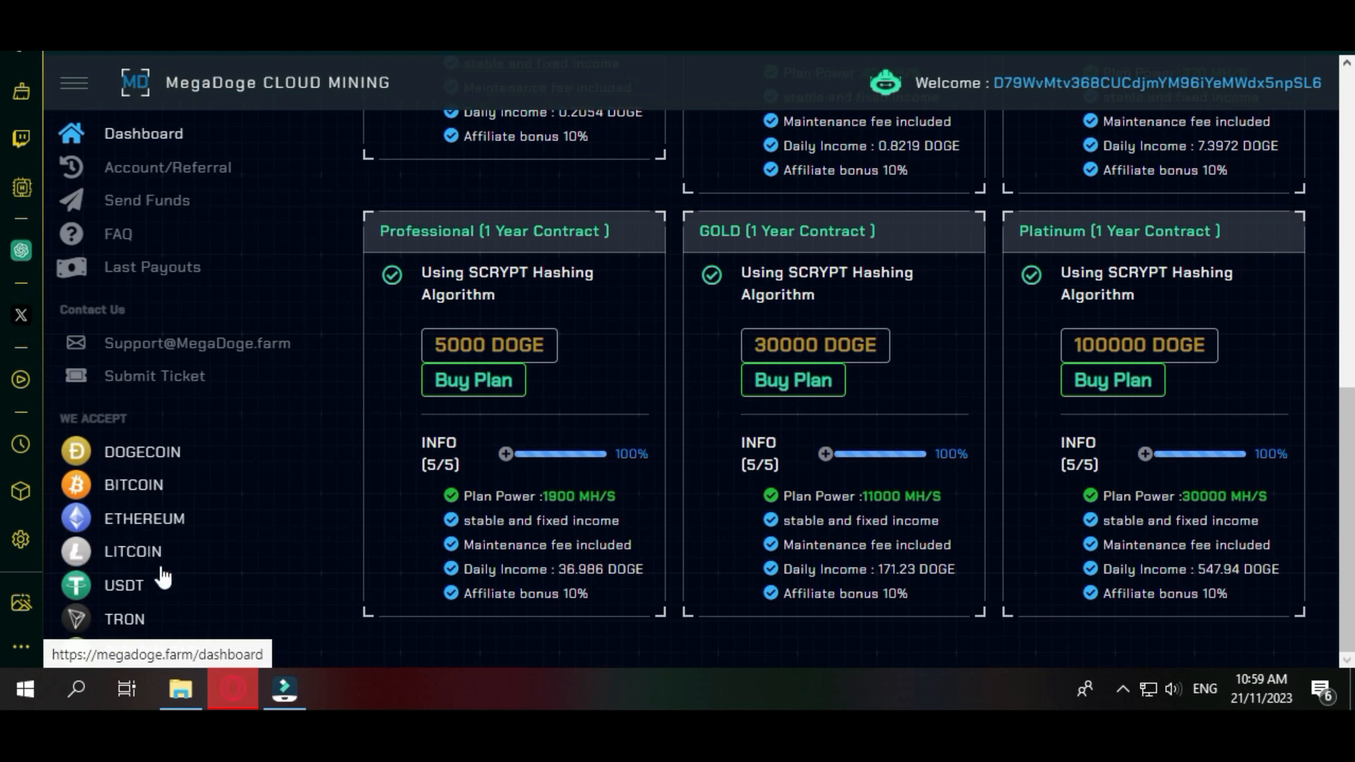
{"action": "mouse_move", "coordinate": [256, 511]}
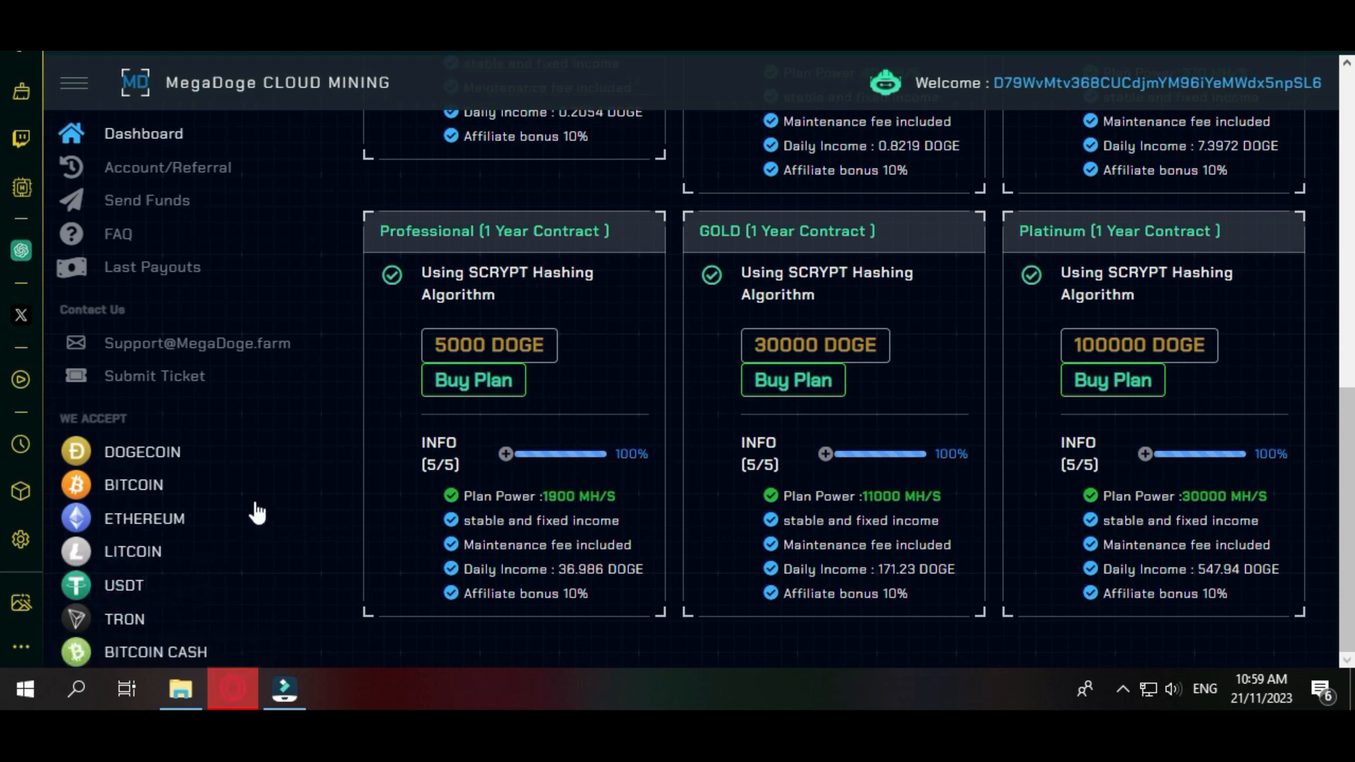
{"action": "scroll", "scroll_direction": "up", "scroll_amount": 3}
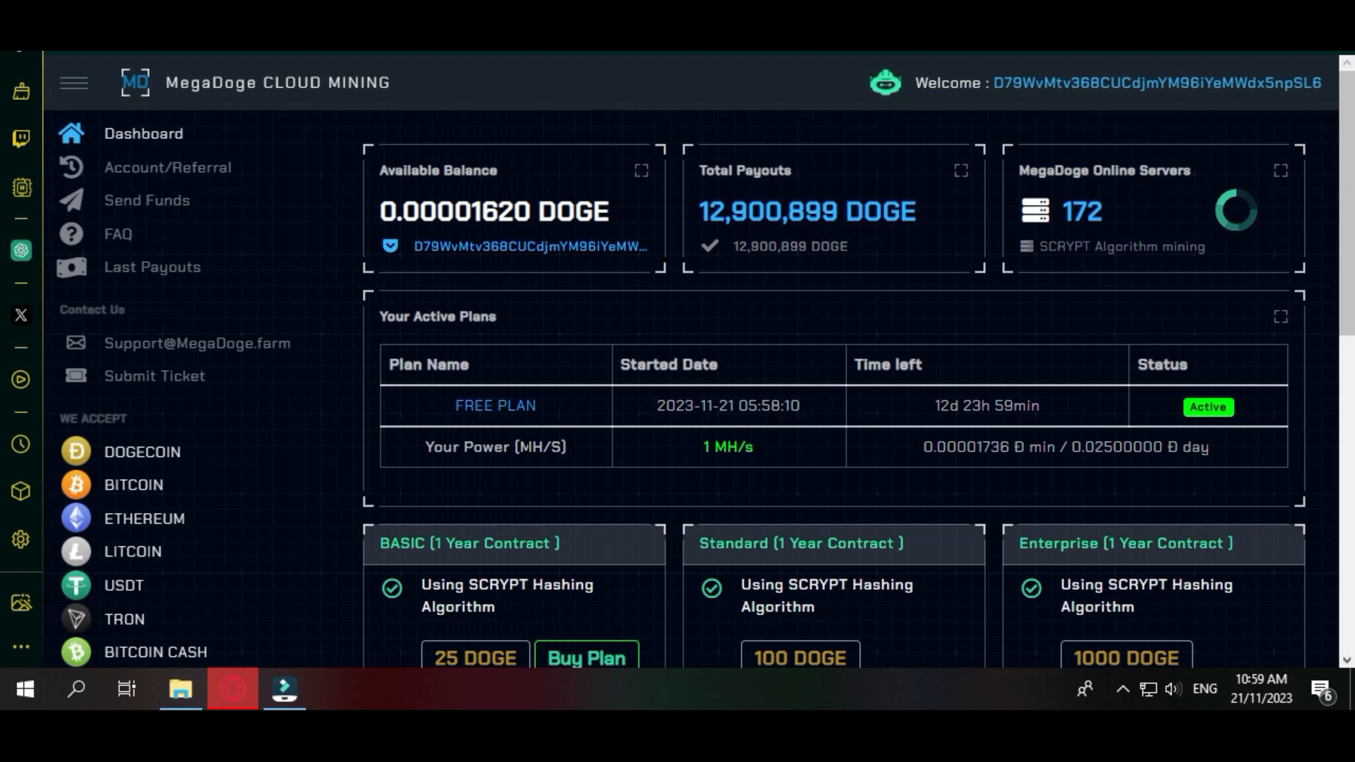
{"action": "scroll", "scroll_direction": "down", "scroll_amount": 3}
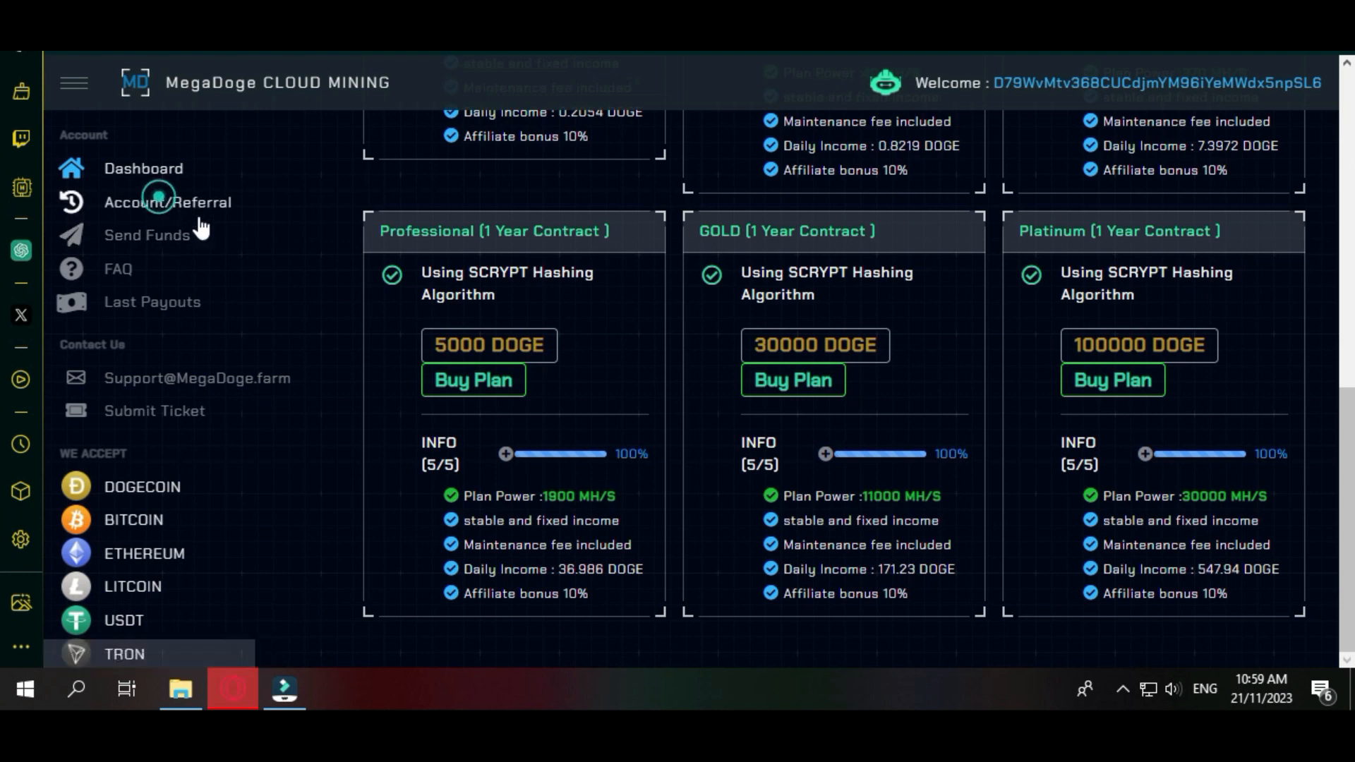
Show the Account/Referral page with account details and status history
{"action": "left_click", "coordinate": [161, 201]}
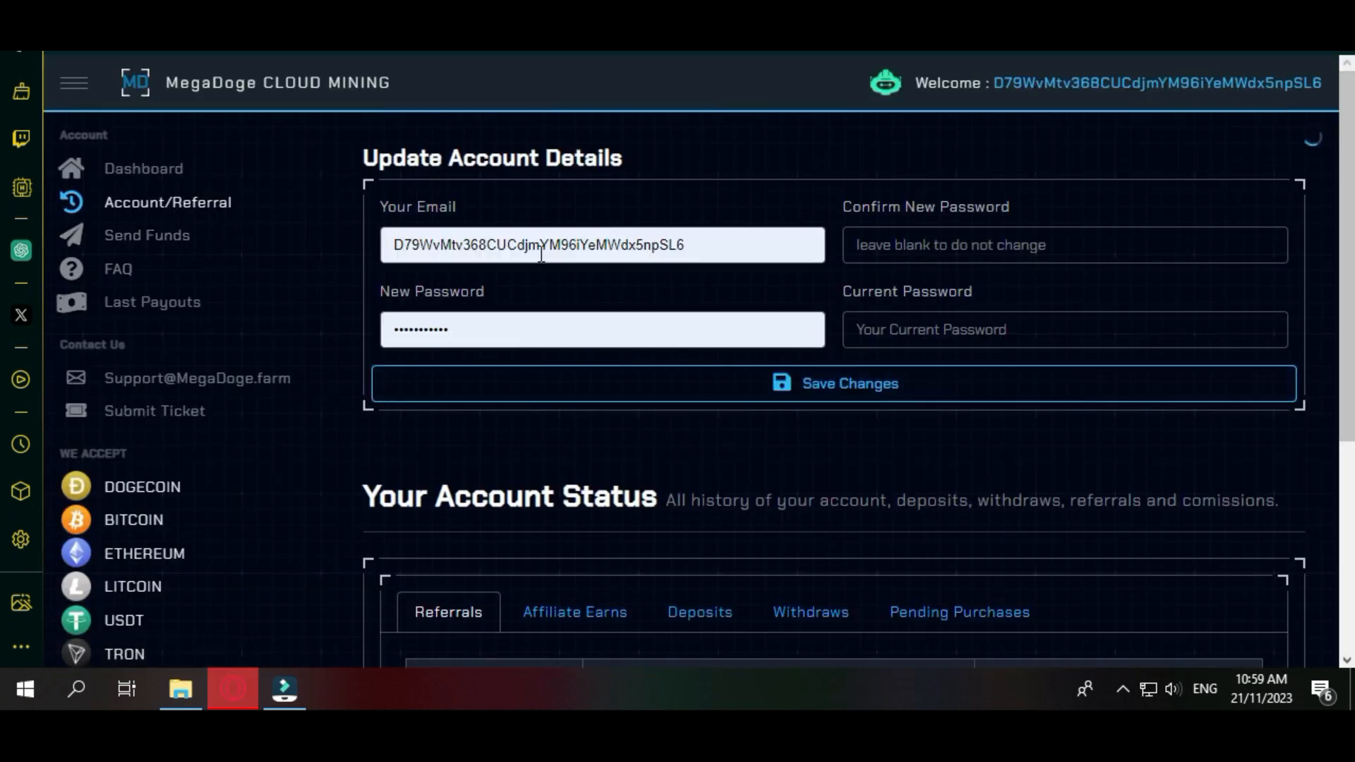
{"action": "scroll", "scroll_direction": "down", "scroll_amount": 3}
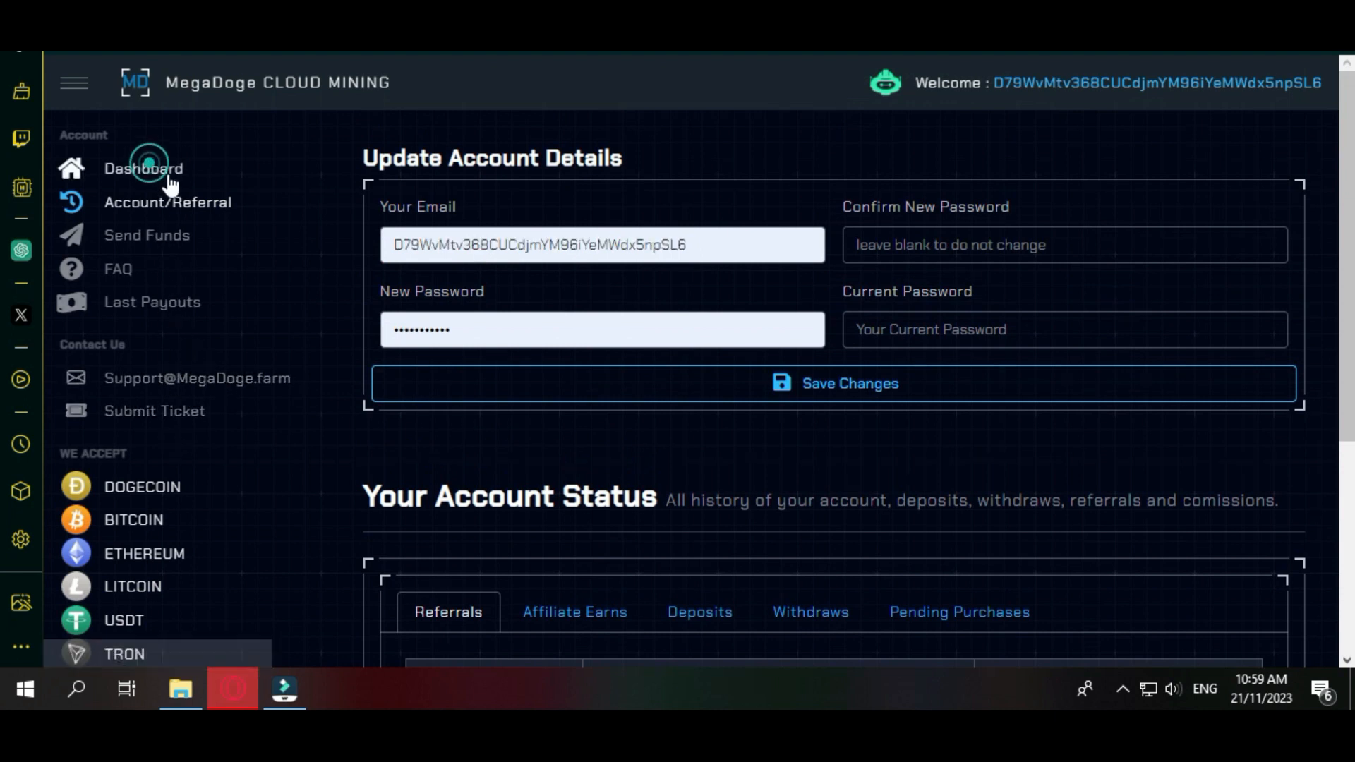
Return to the Dashboard showing about 0.0000243 DOGE, then reveal the hidden taskbar icons
{"action": "left_click", "coordinate": [144, 168]}
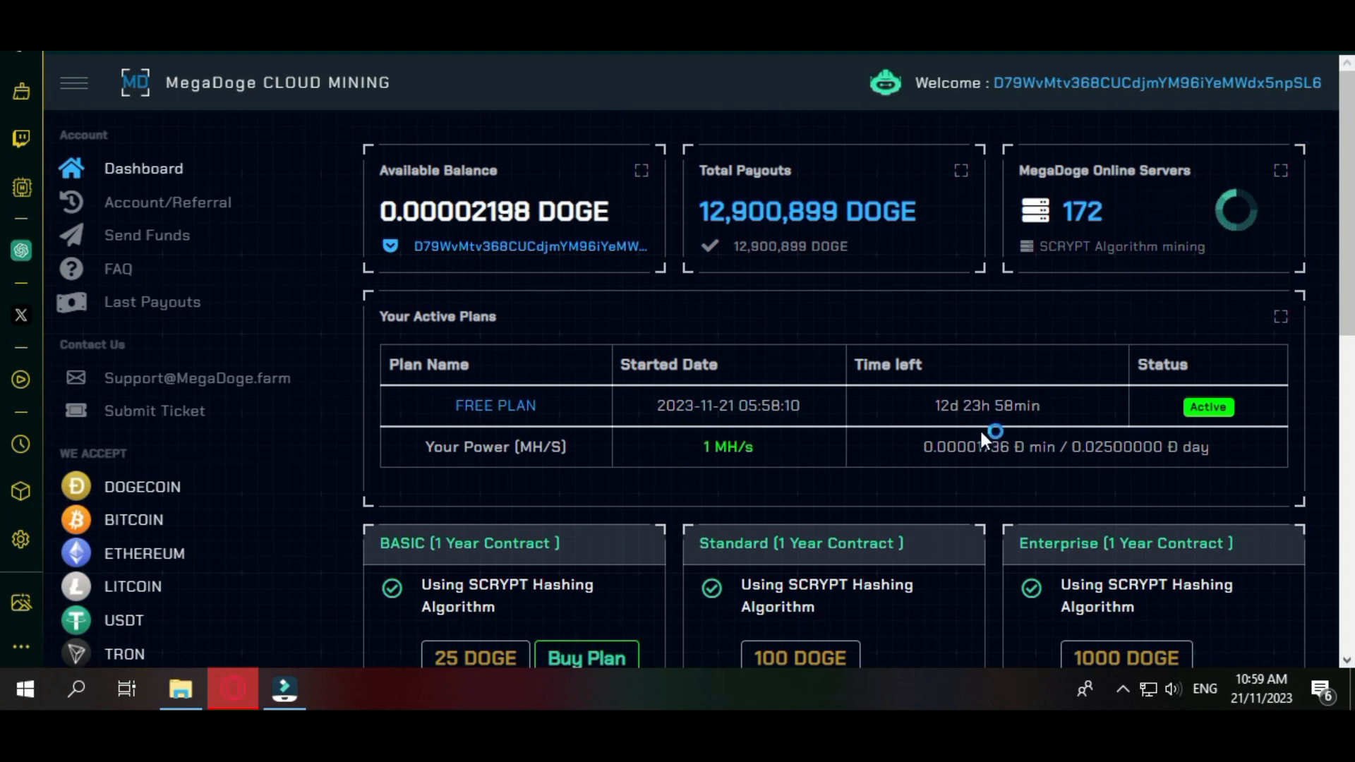
{"action": "scroll", "scroll_direction": "down", "scroll_amount": 3}
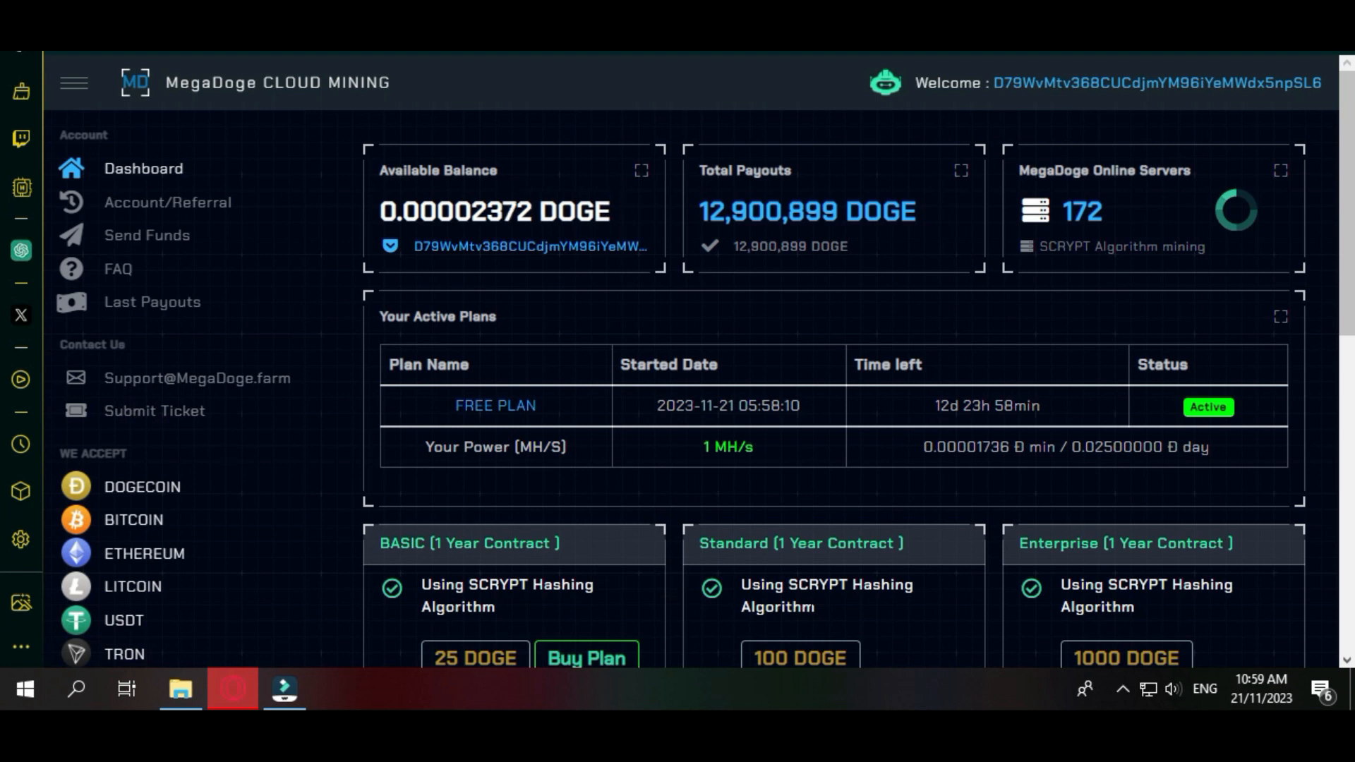
{"action": "left_click", "coordinate": [1120, 689]}
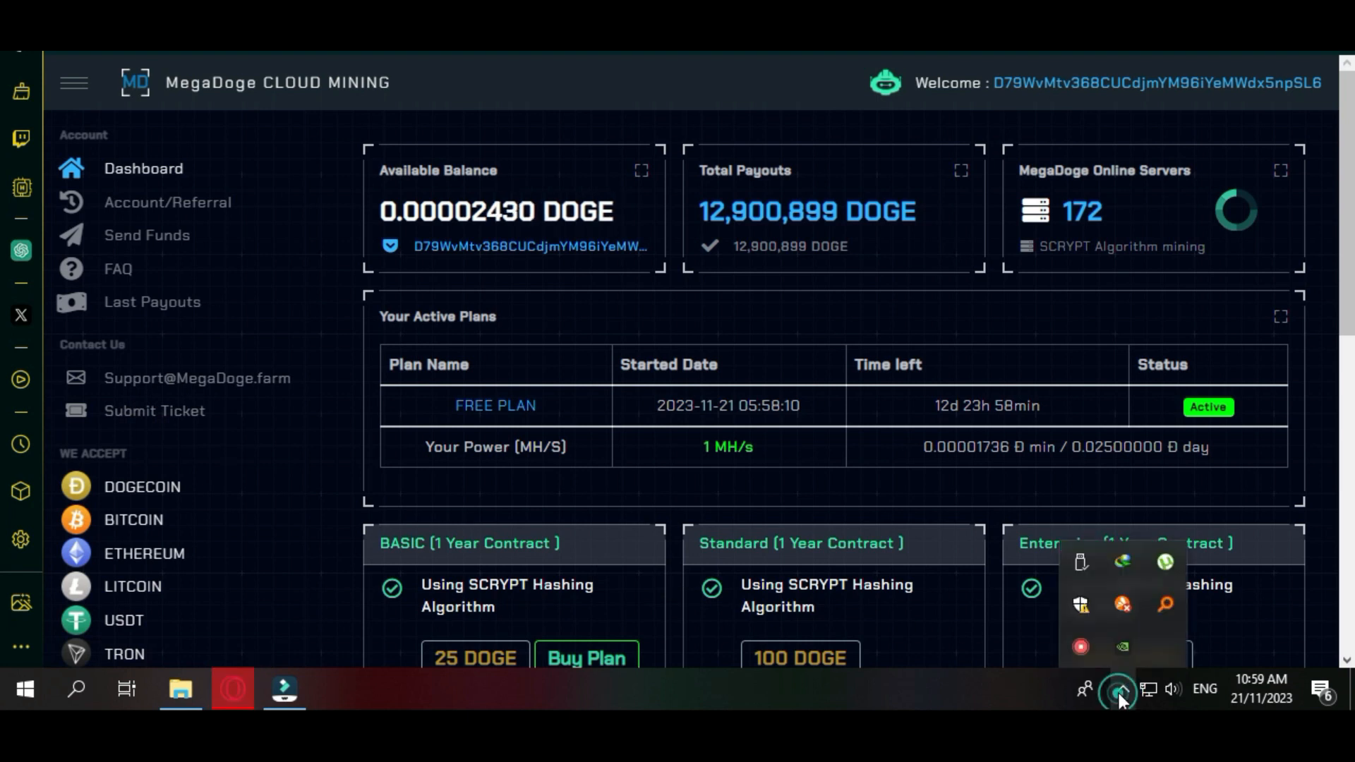